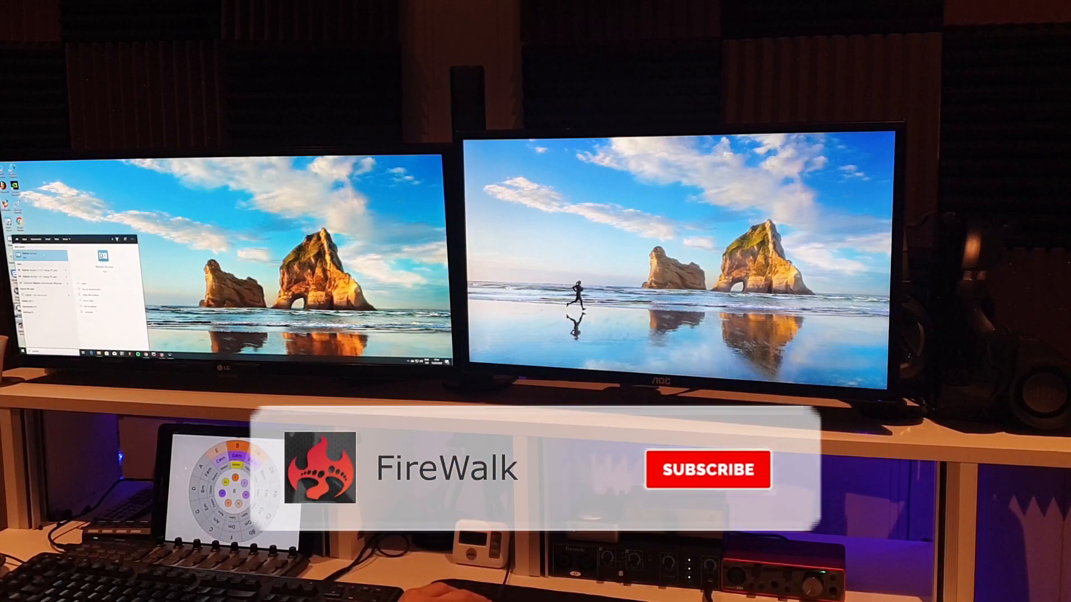
Launch Native Access on the dual-monitor setup and close its blank, unresponsive window
{"action": "left_click", "coordinate": [708, 470]}
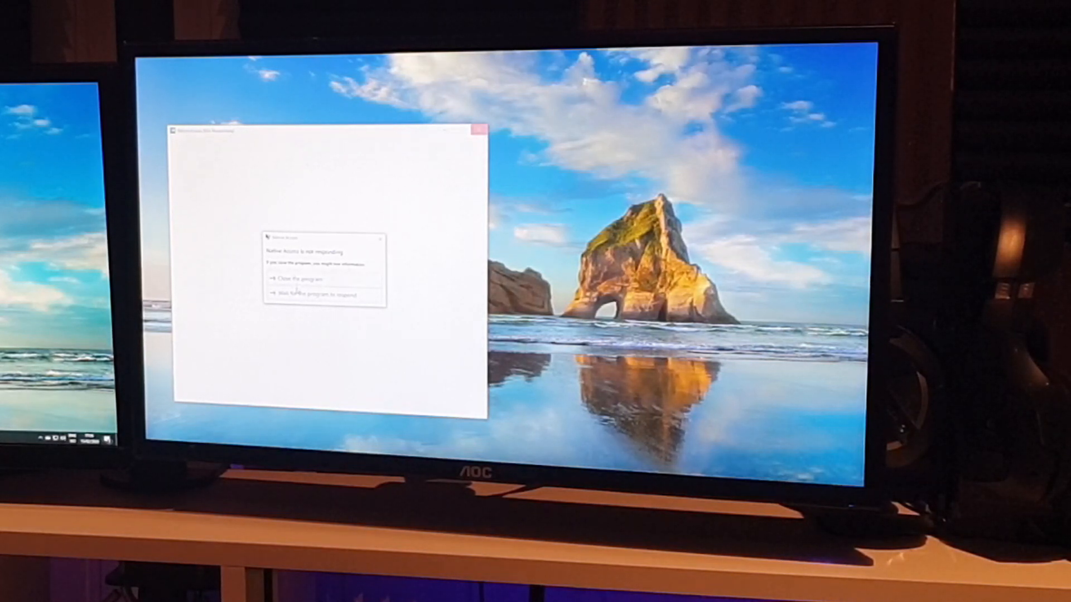
{"action": "left_click", "coordinate": [321, 280]}
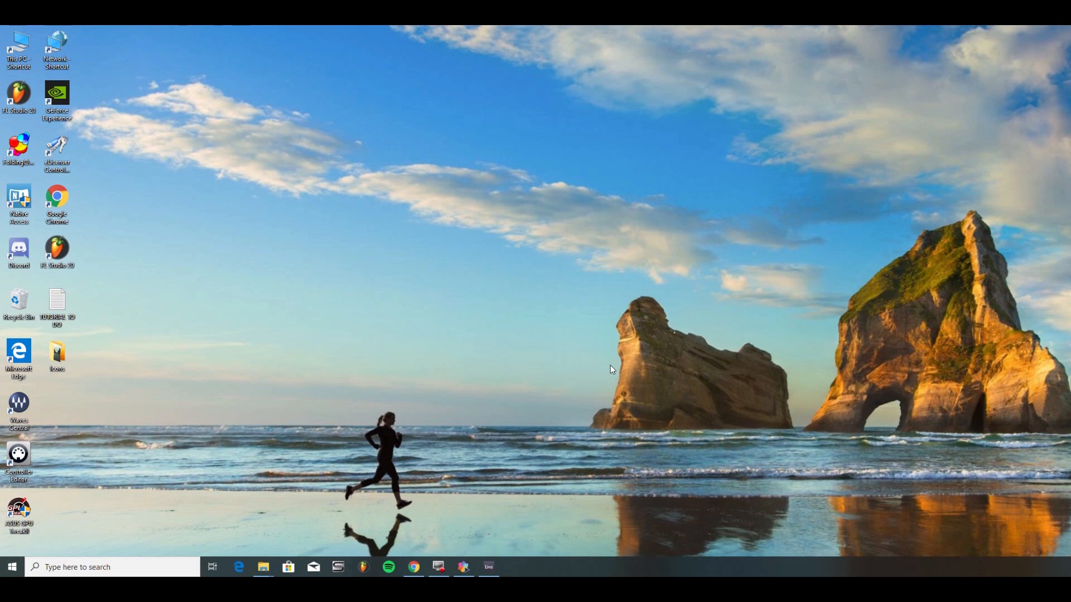
Relaunch Native Access from the desktop shortcut so the Native ID login window appears
{"action": "double_click", "coordinate": [19, 202]}
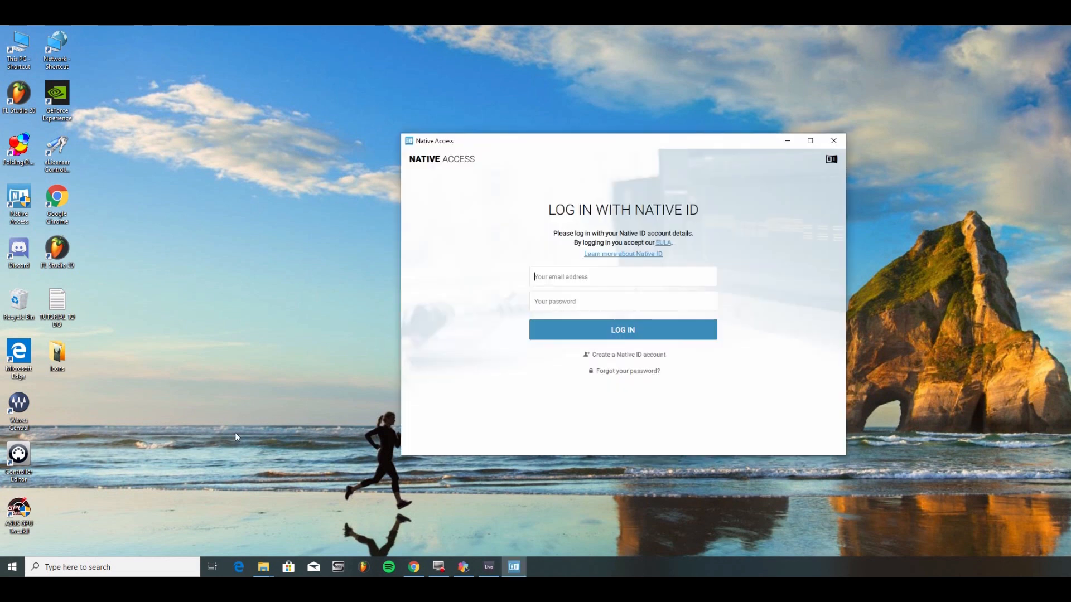